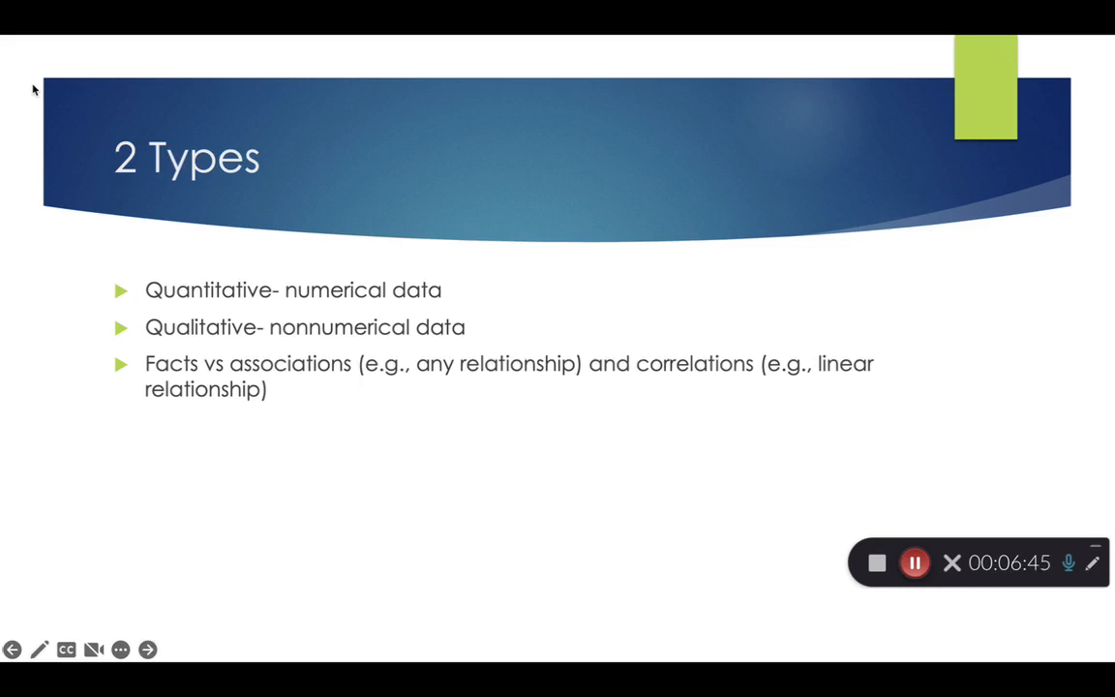
Step: Advance from the 2 Types slide to Scientific Method, exit the show, and switch to Word
left_click(146, 650)
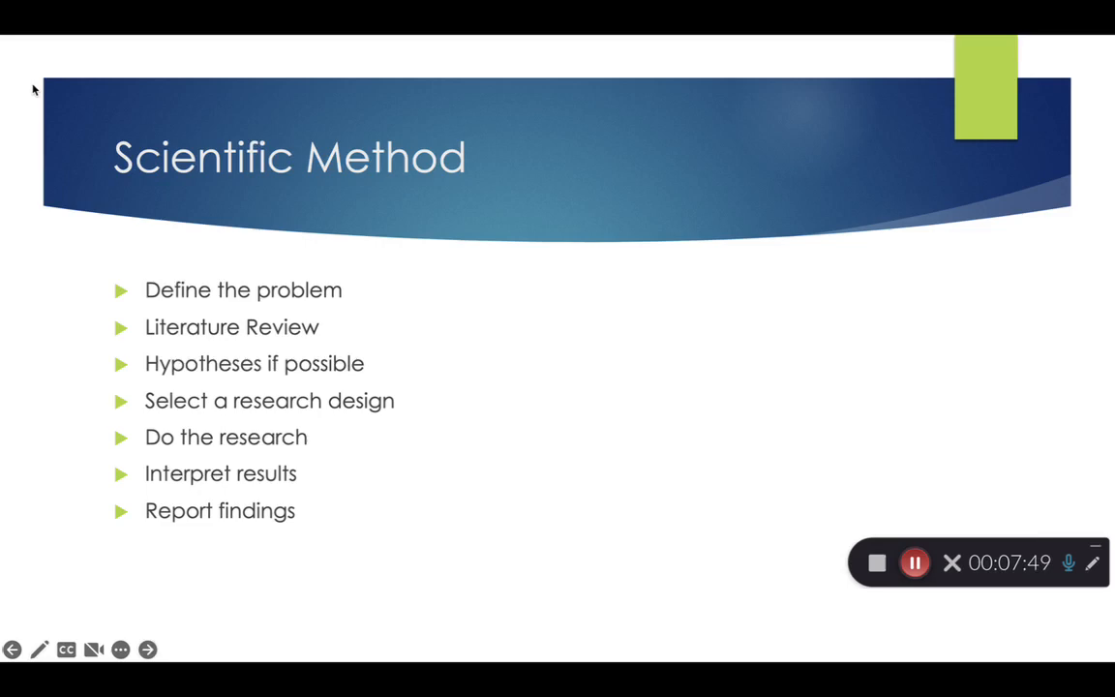
key("Escape")
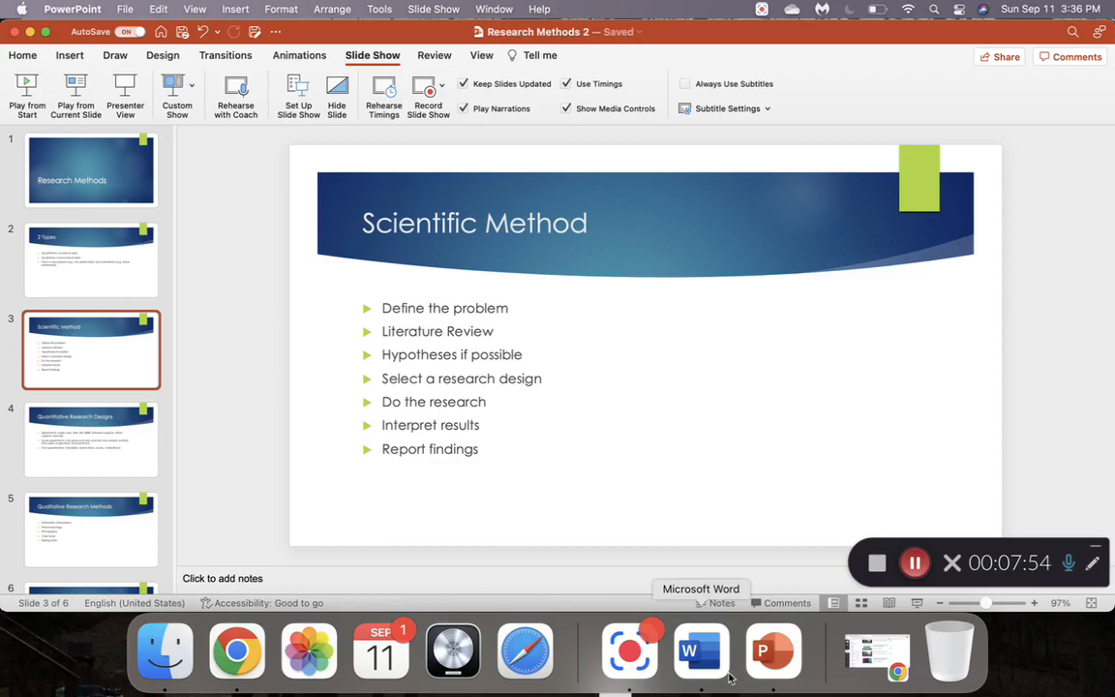
left_click(700, 651)
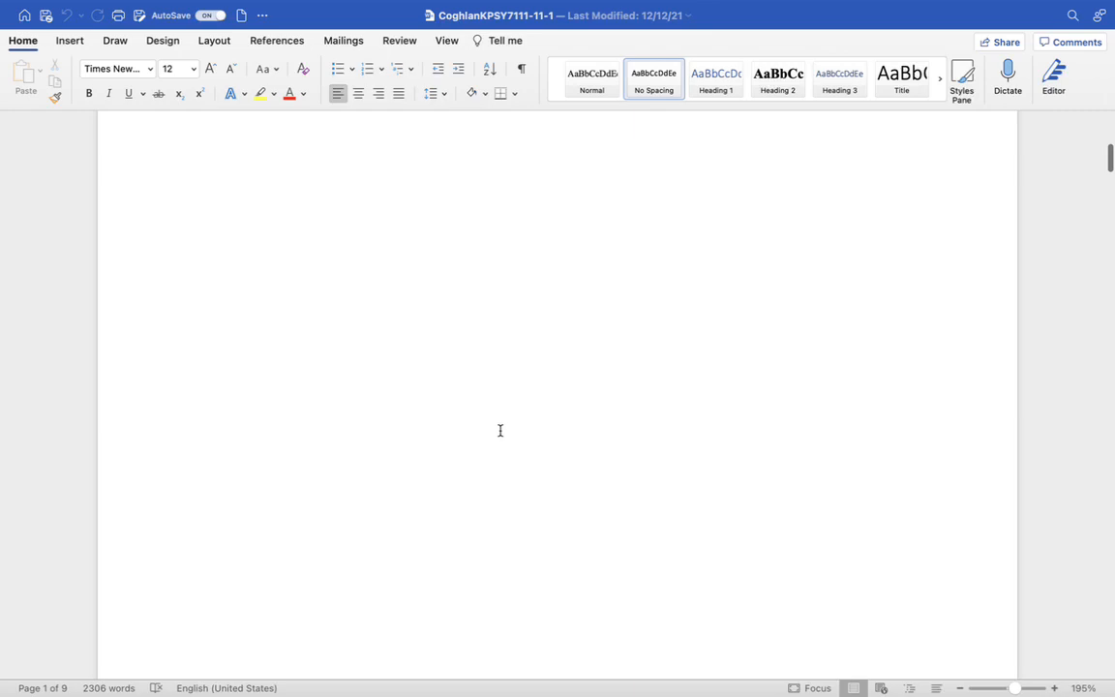
Step: Scroll to the Assignment 1 Research Chart past the single-case and reversal rows
scroll("down", 3)
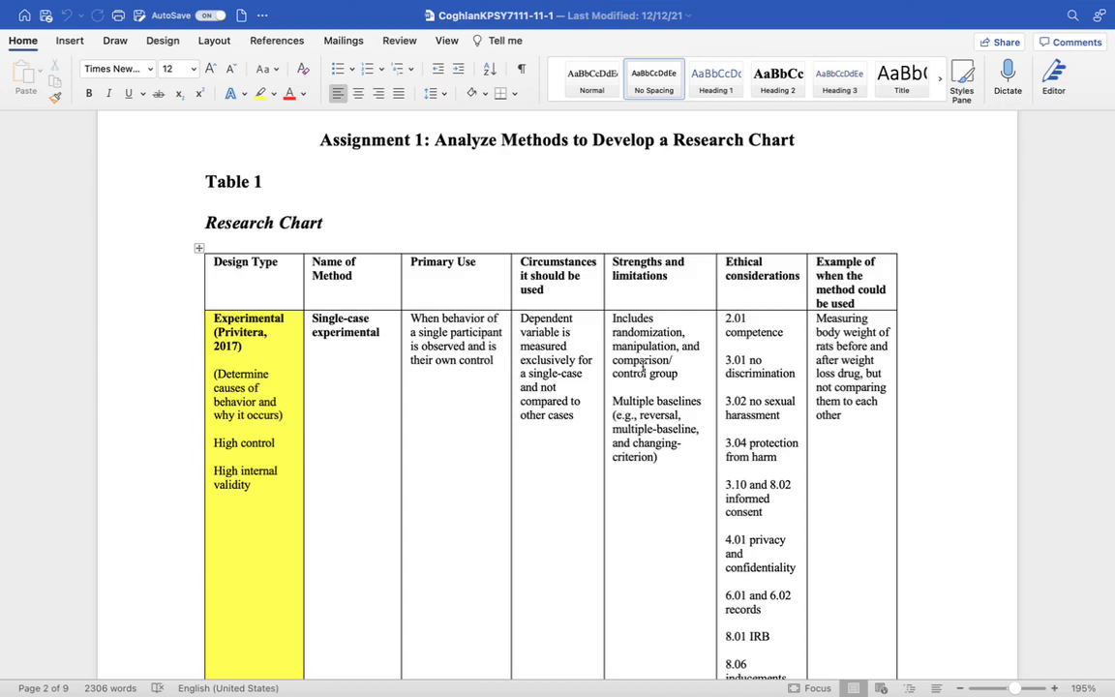
mouse_move(461, 305)
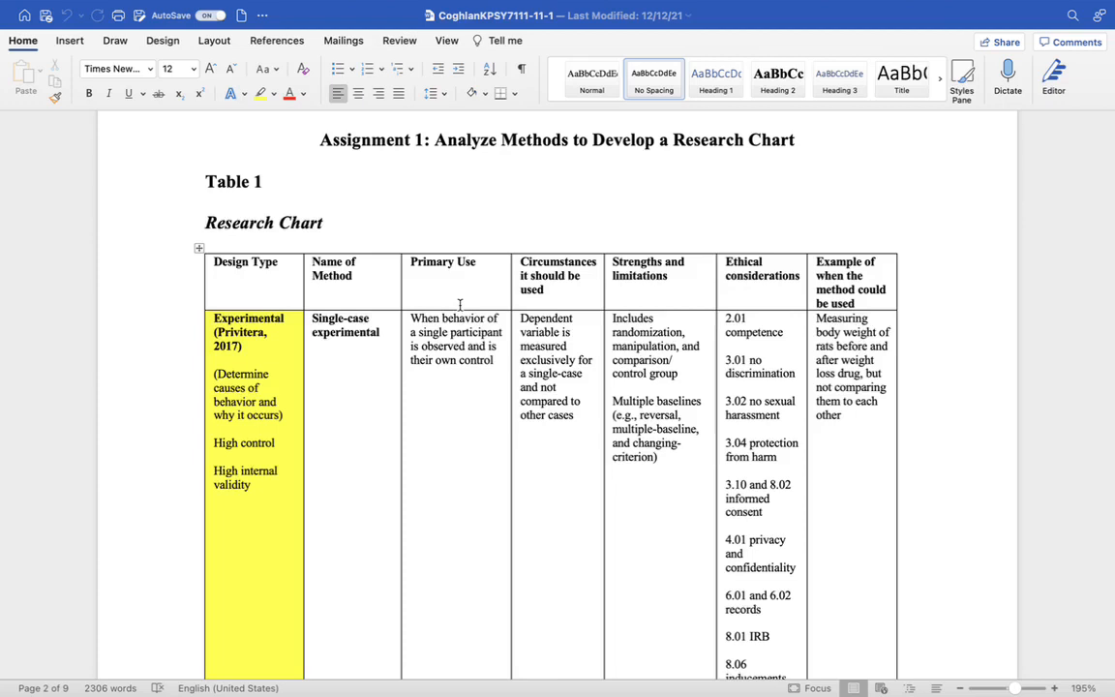
scroll("down", 3)
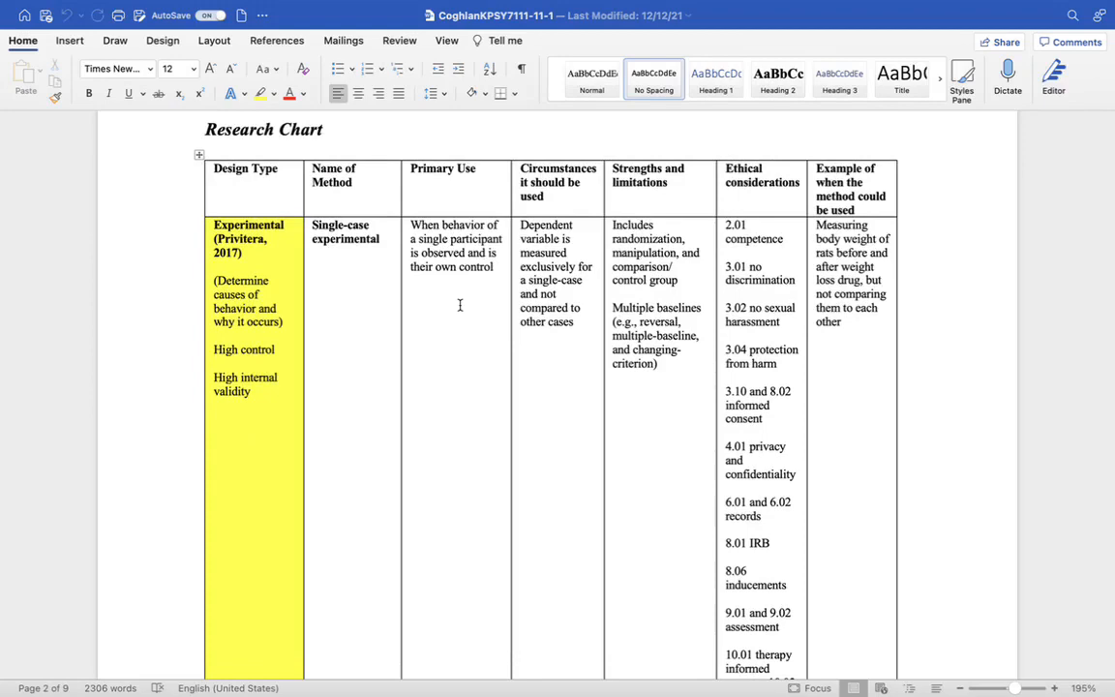
scroll("down", 3)
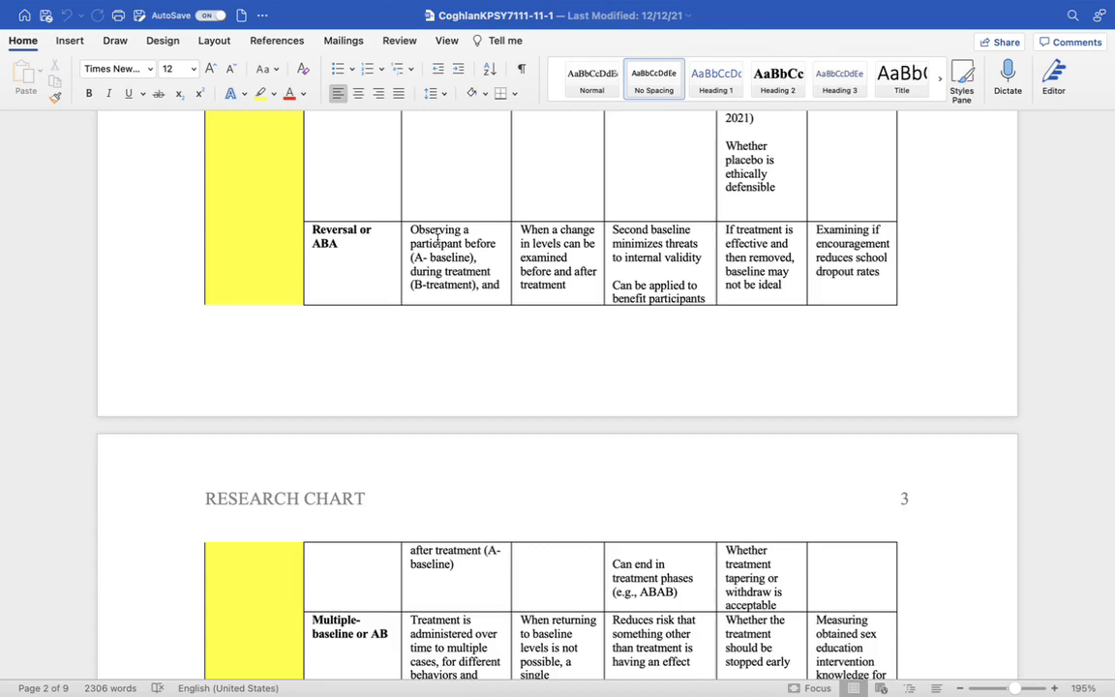
Step: Scroll from Reversal or ABA through Factorial Experimental Designs to the page 4 Quasi-Experimental row
scroll("down", 3)
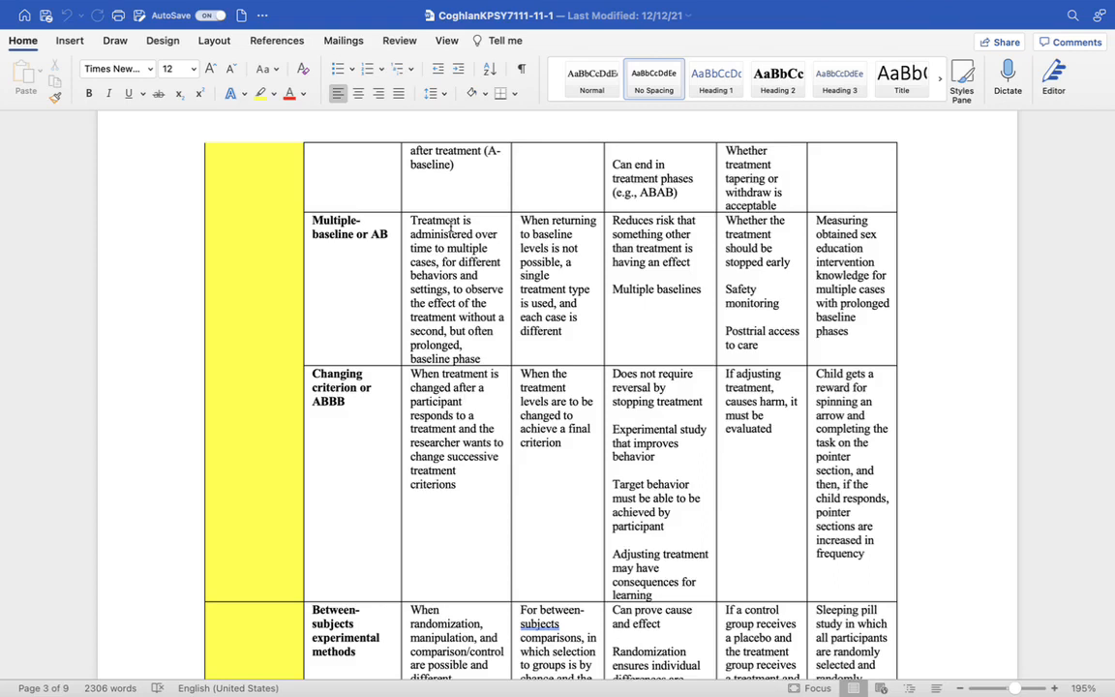
scroll("down", 3)
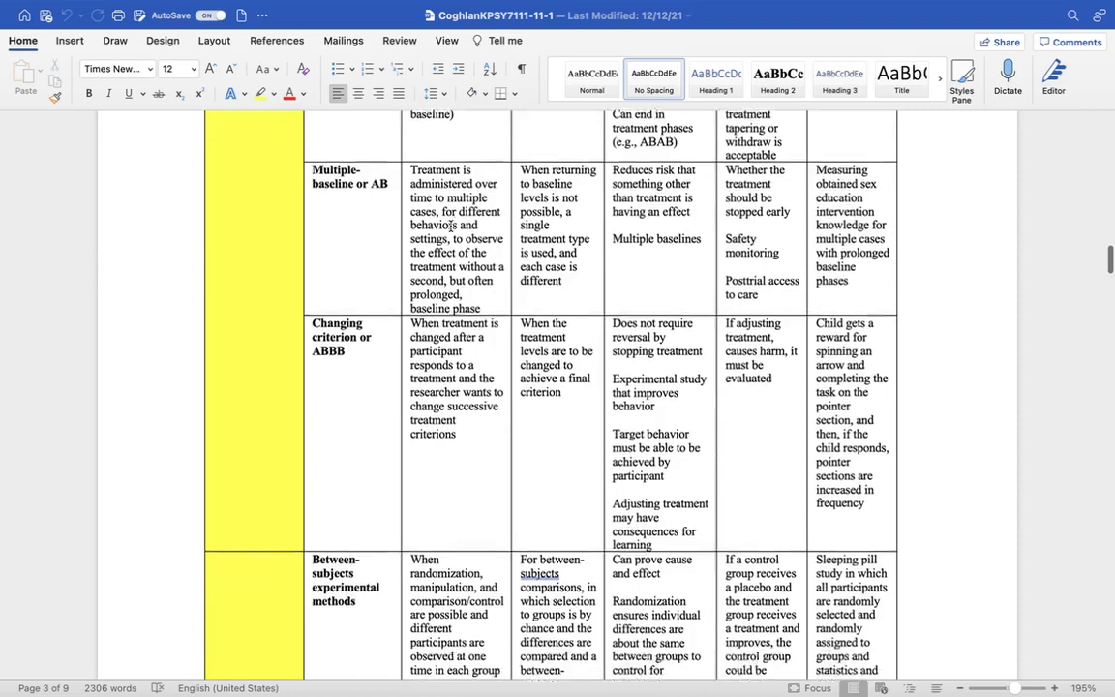
scroll("down", 3)
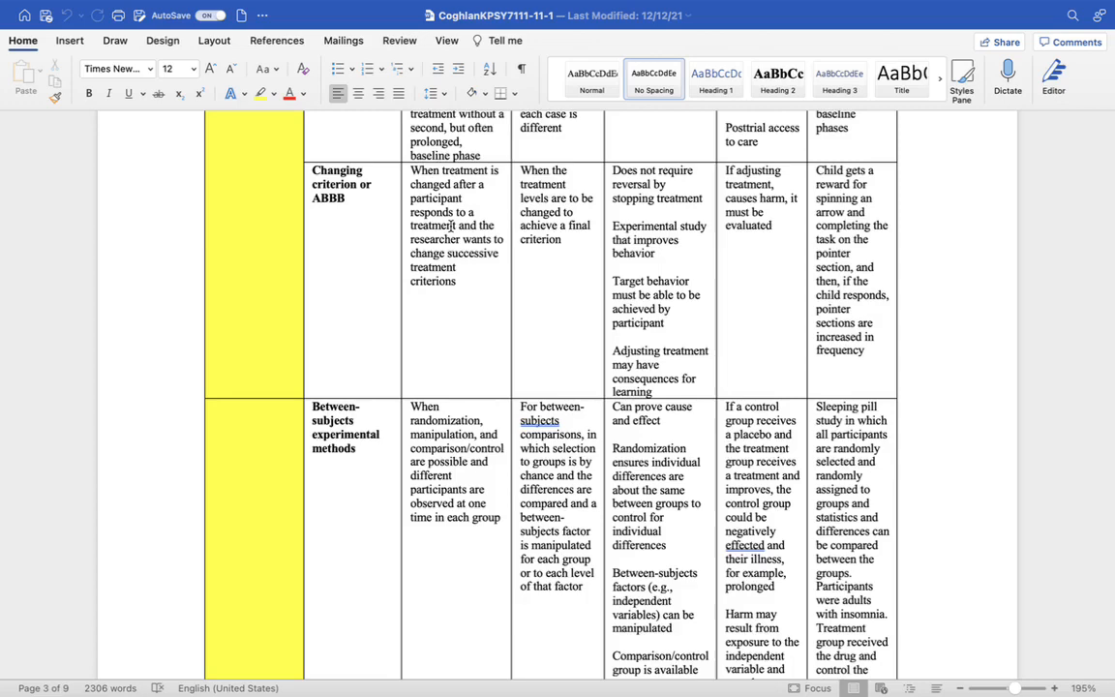
scroll("down", 3)
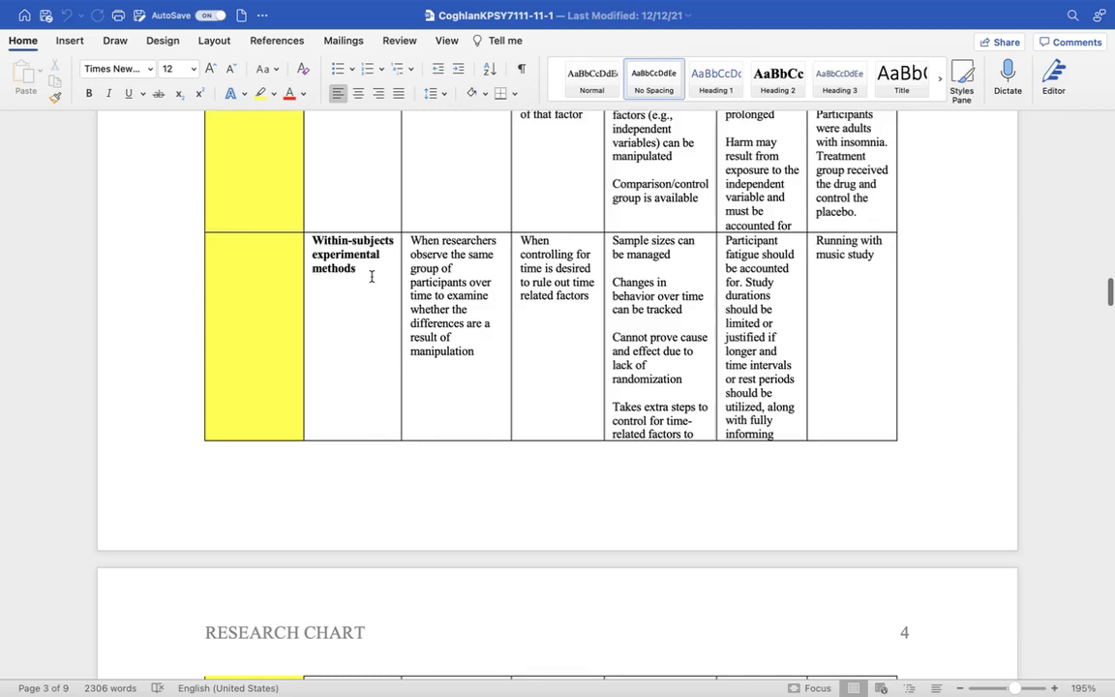
scroll("down", 3)
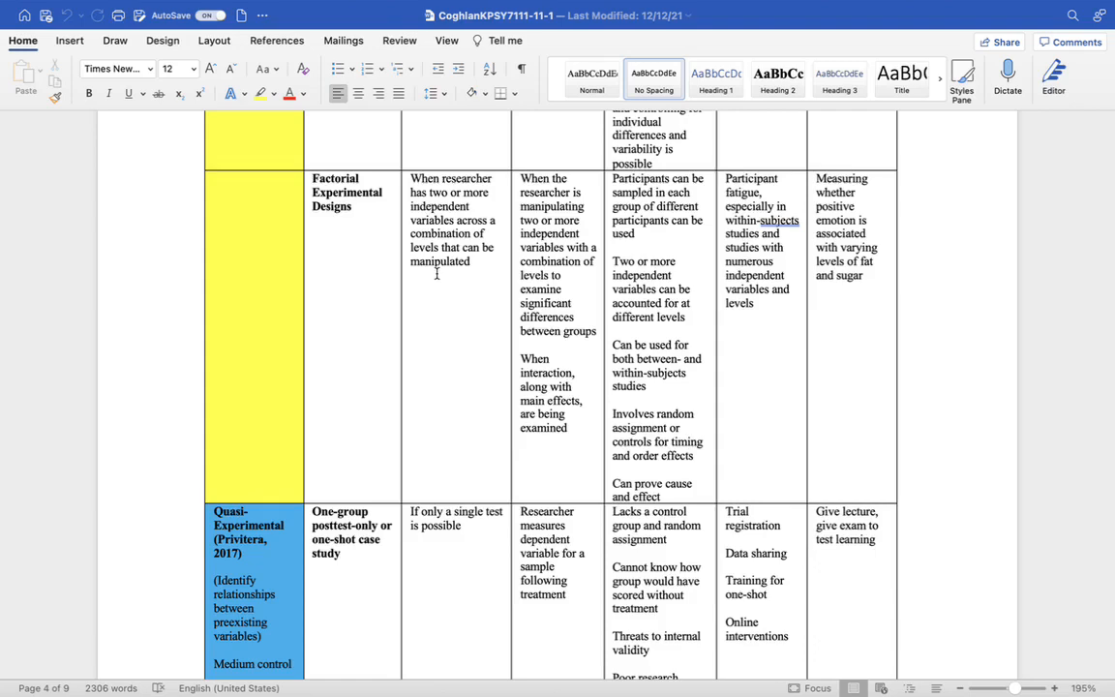
scroll("down", 3)
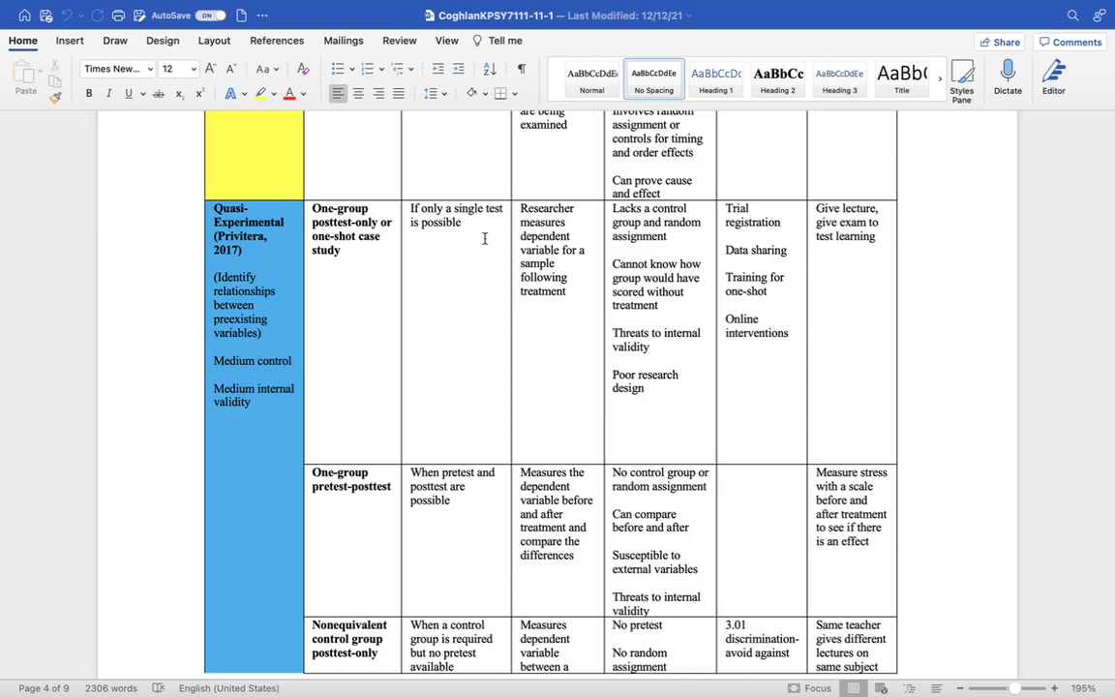
Step: Scroll through the Control time series, Longitudinal and Cross-sectional rows to page 6's cohort-sequential row
scroll("down", 3)
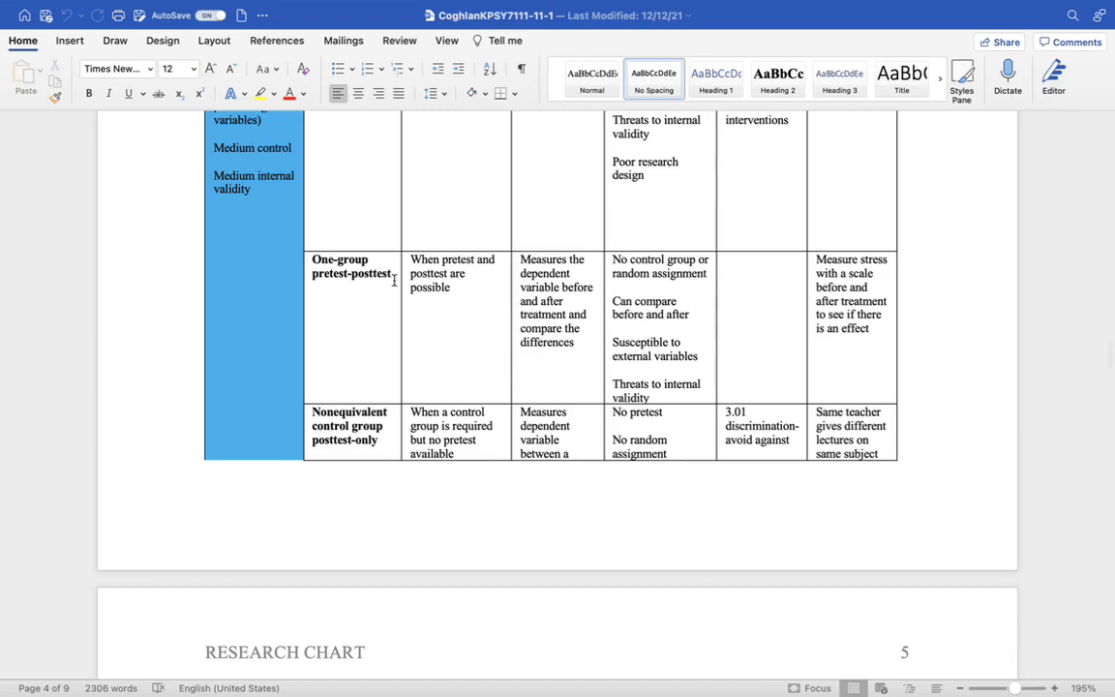
scroll("down", 3)
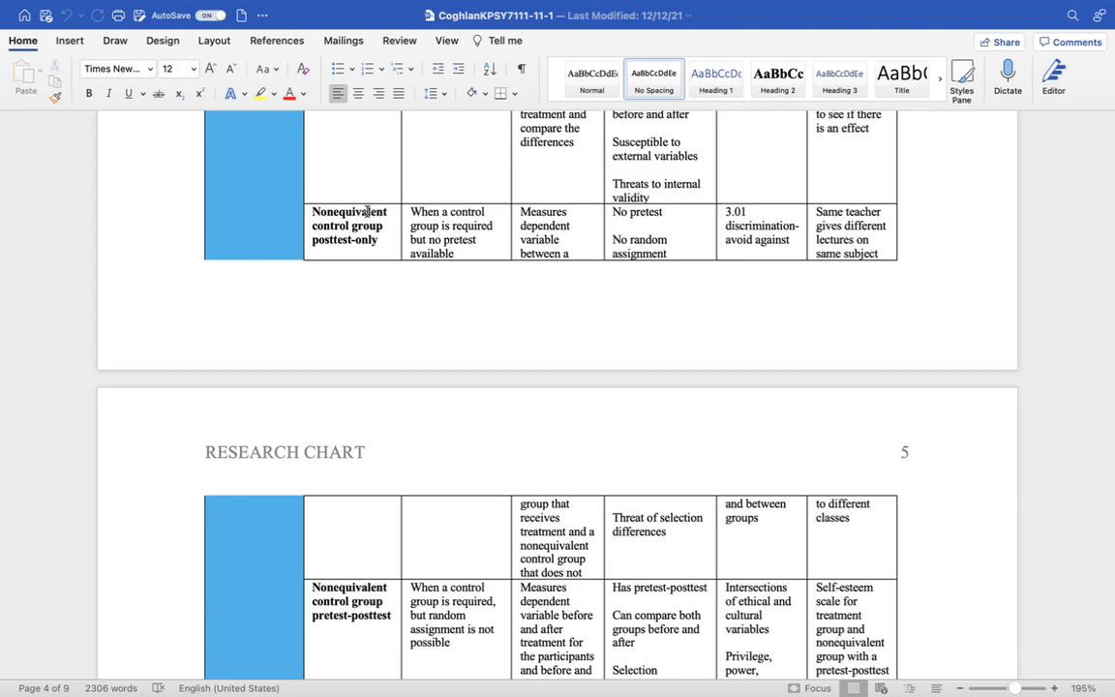
scroll("down", 3)
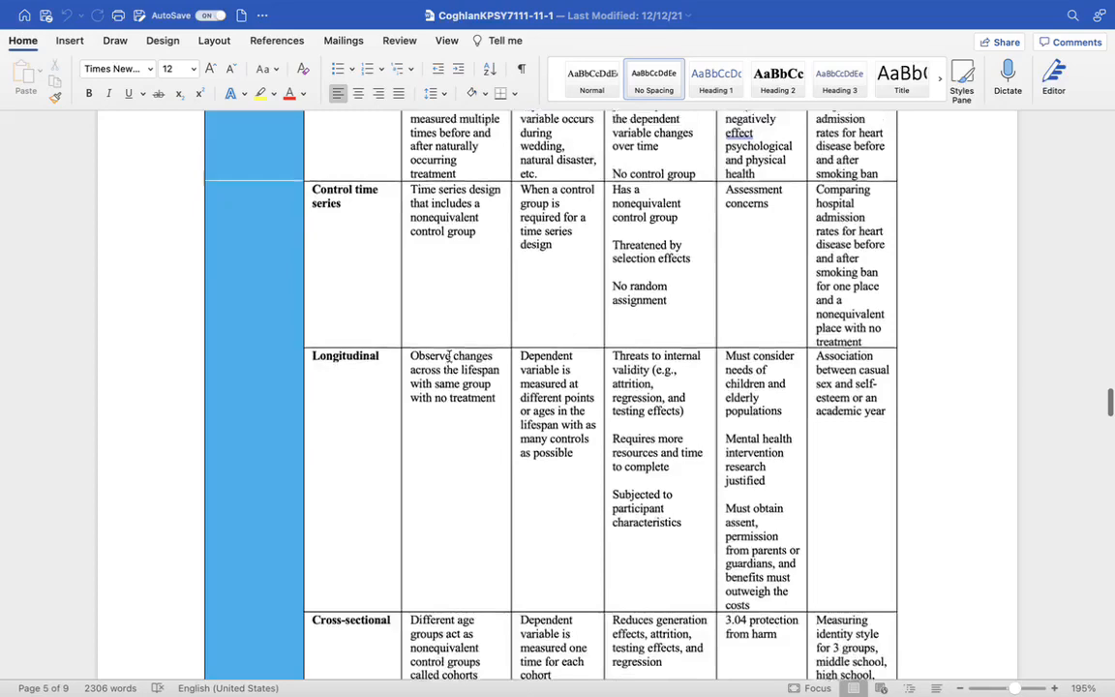
scroll("down", 3)
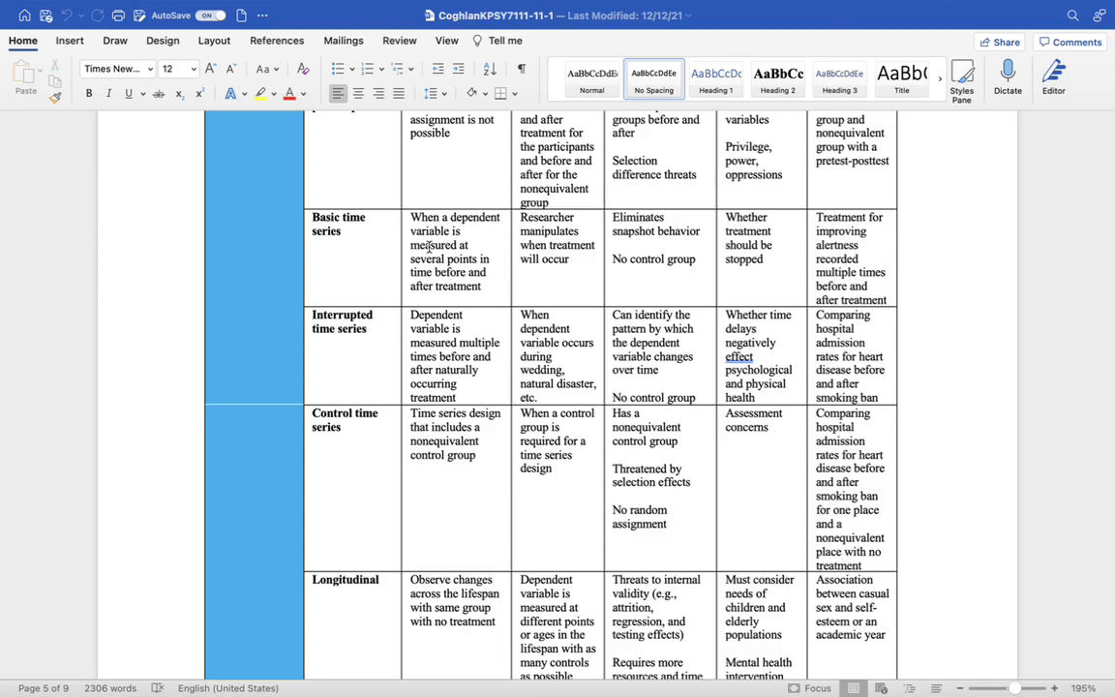
scroll("down", 3)
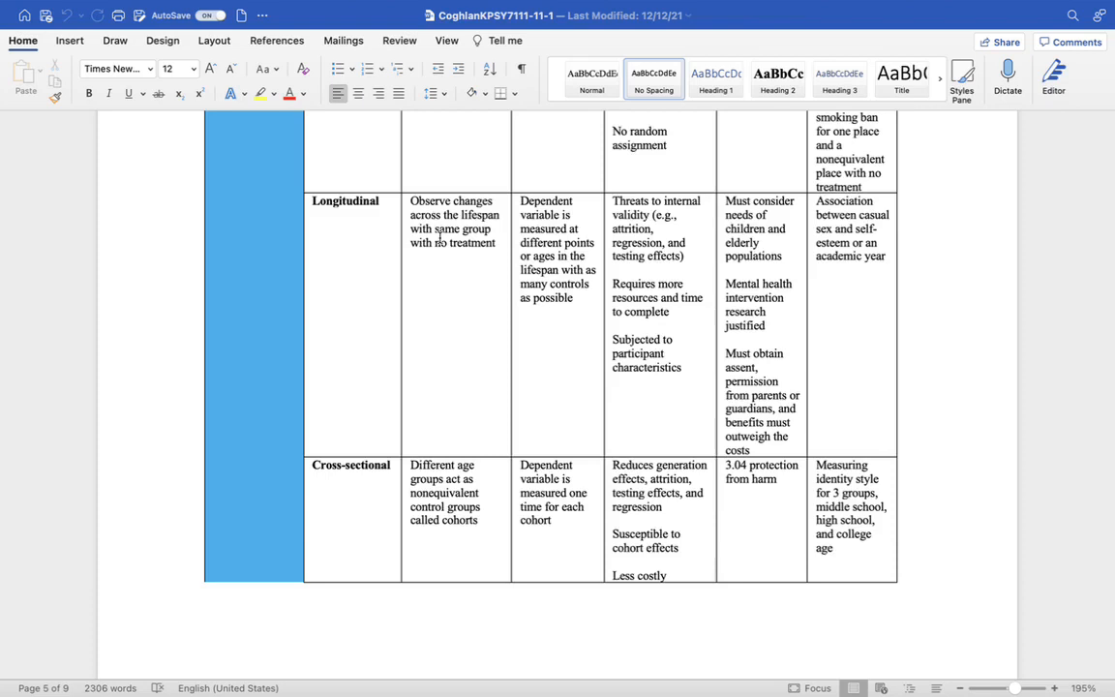
scroll("down", 3)
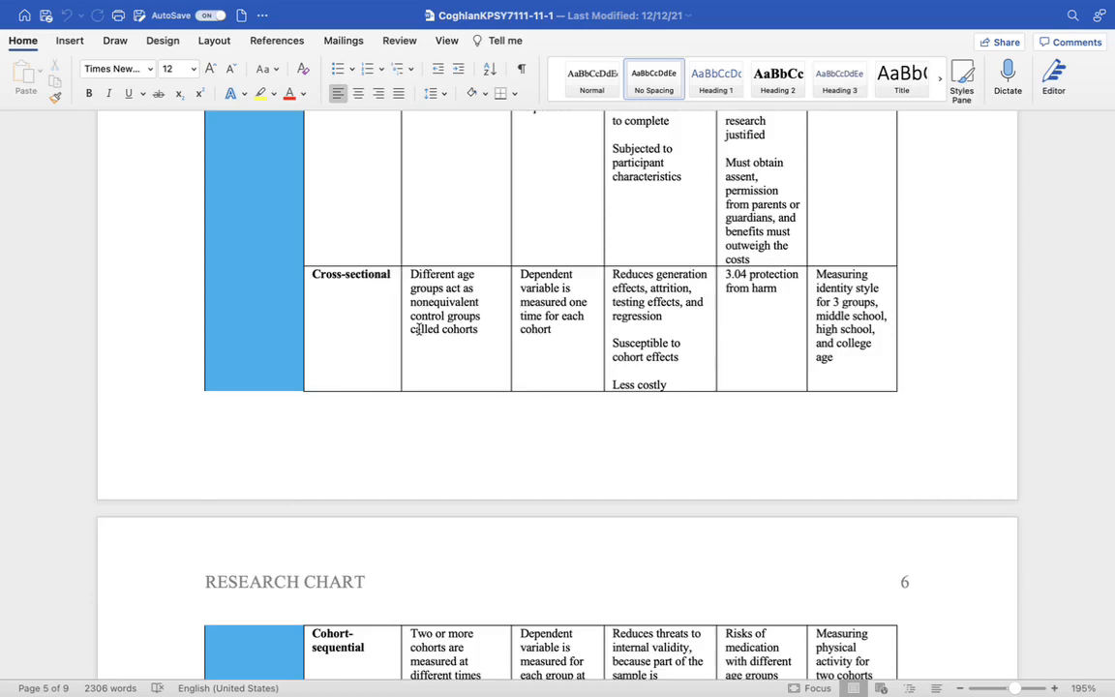
Step: Scroll past Naturalistic observation, Surveys and Correlational into the page 7 Qualitative section
scroll("down", 3)
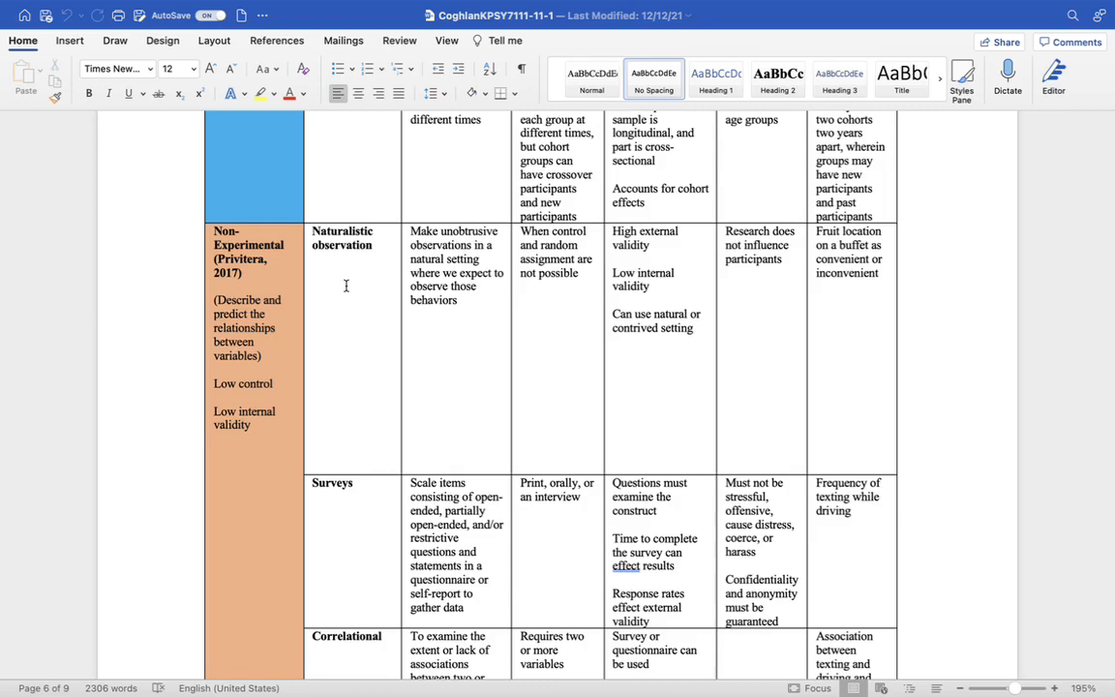
scroll("down", 3)
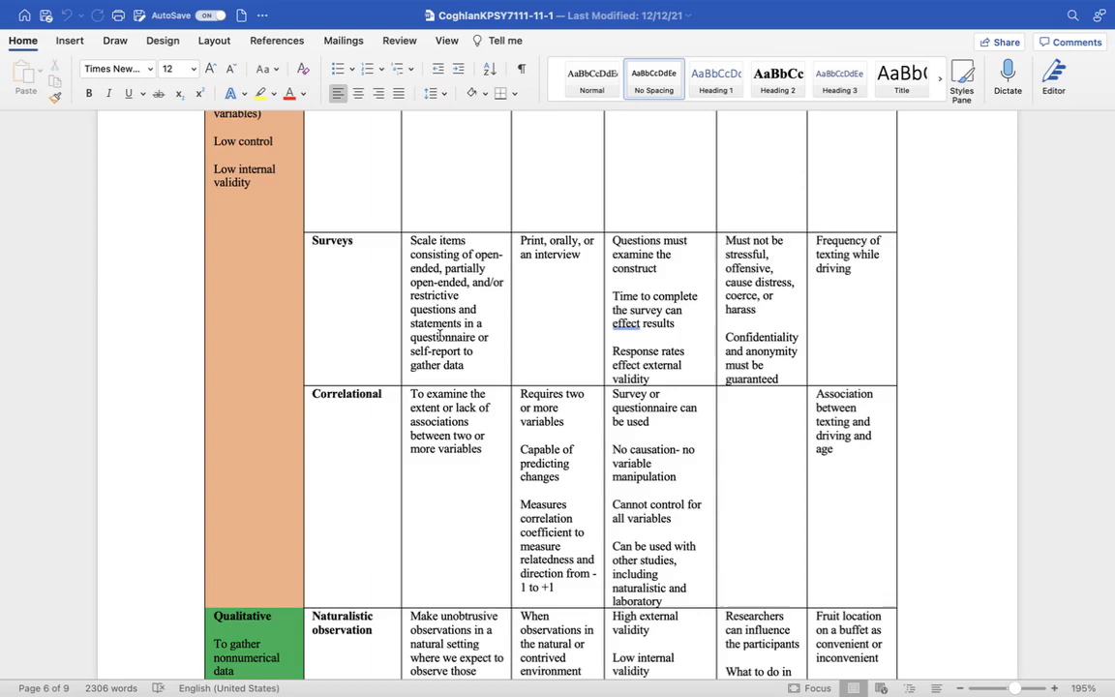
scroll("down", 3)
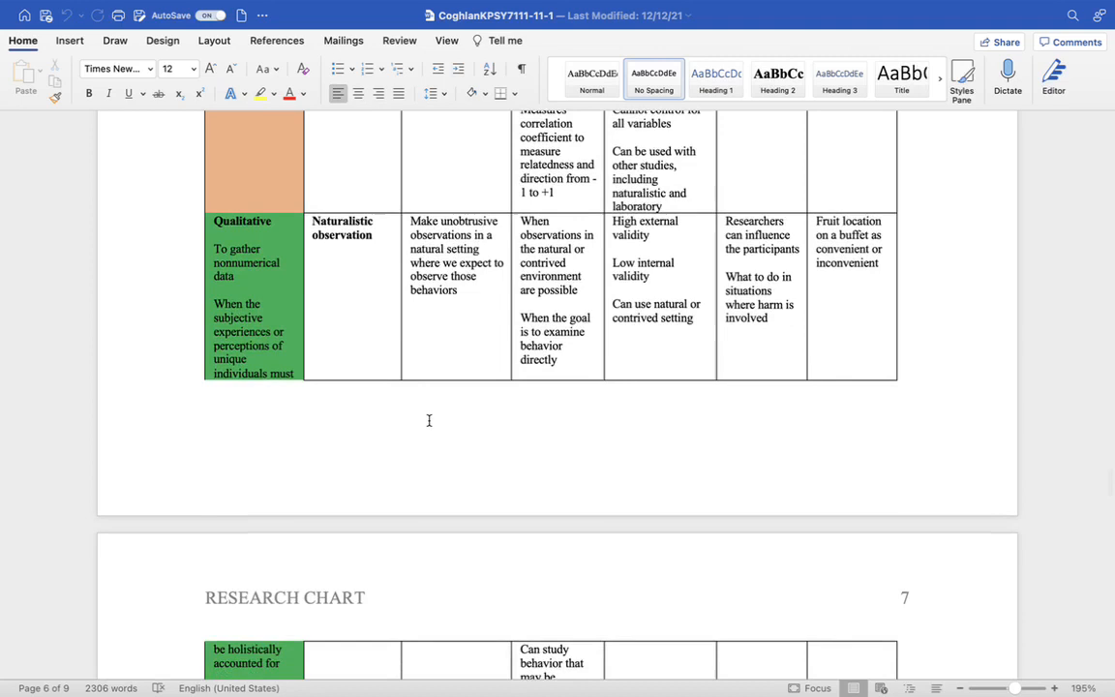
mouse_move(406, 295)
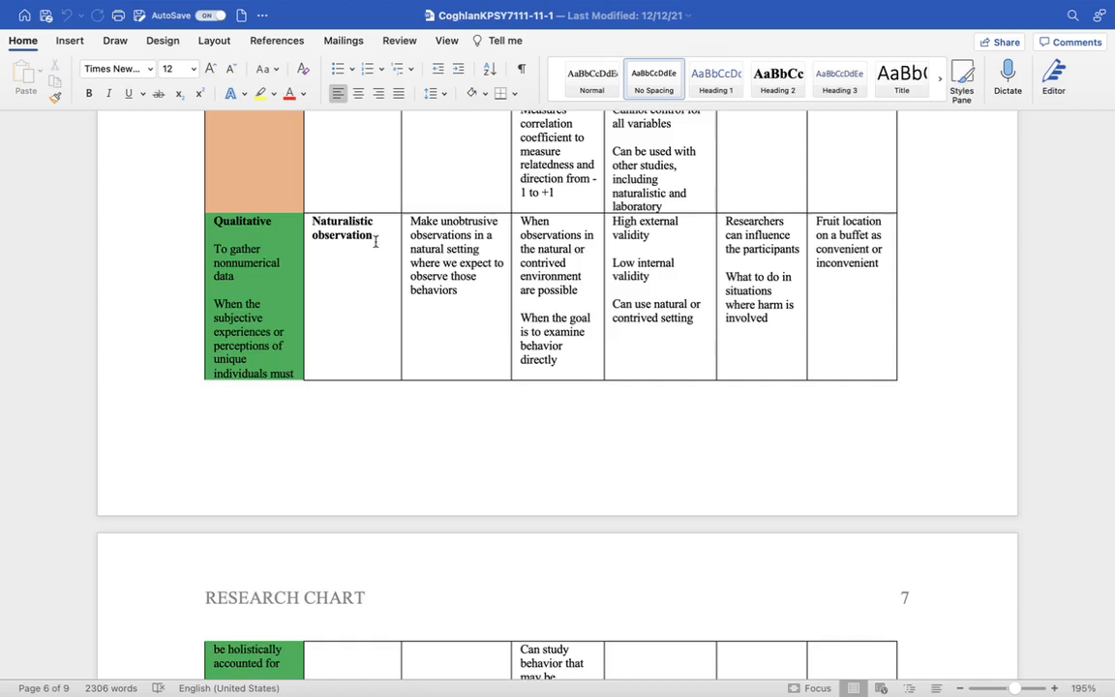
scroll("down", 3)
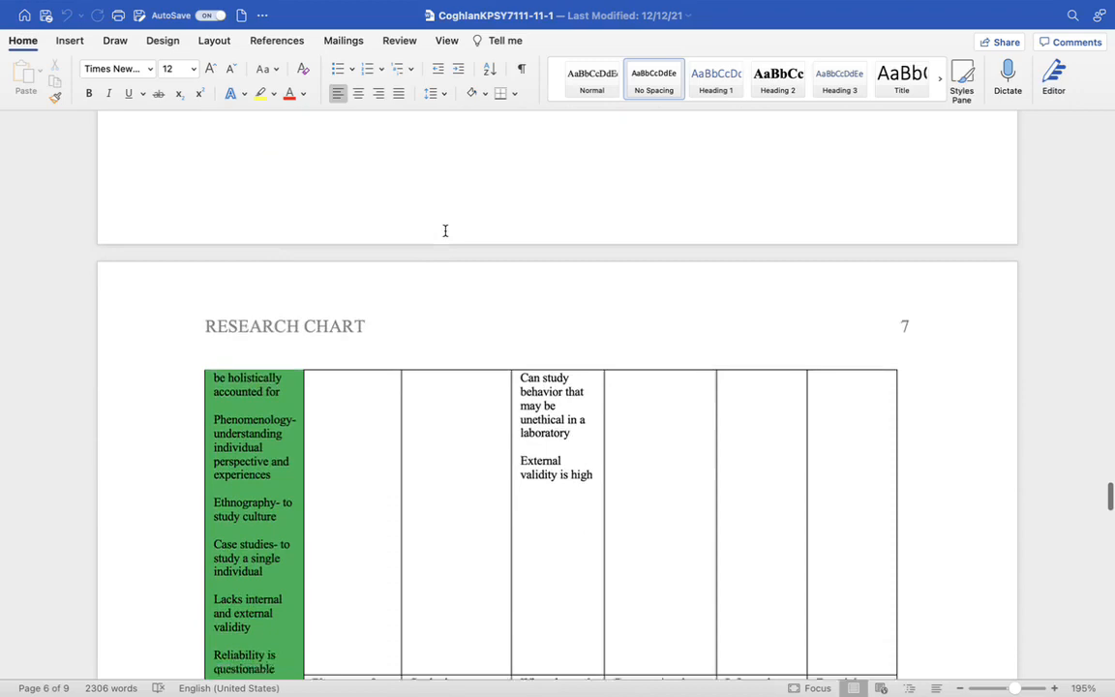
Step: Scroll to the page 8 Case Study and Existing data rows, then return to PowerPoint
scroll("down", 3)
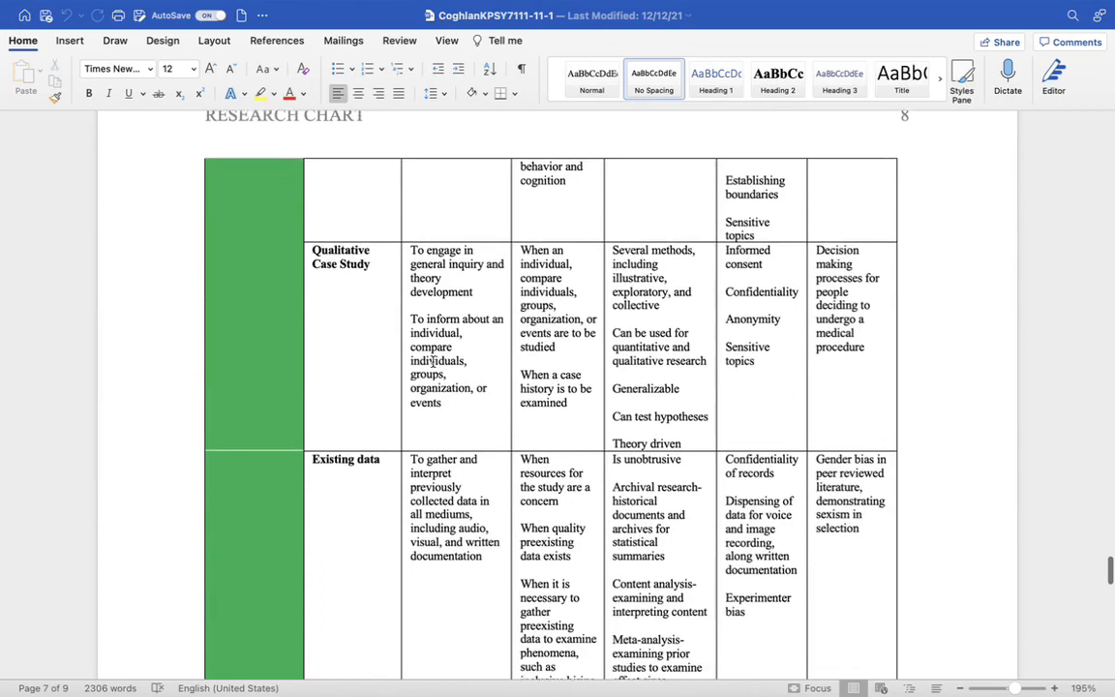
scroll("down", 3)
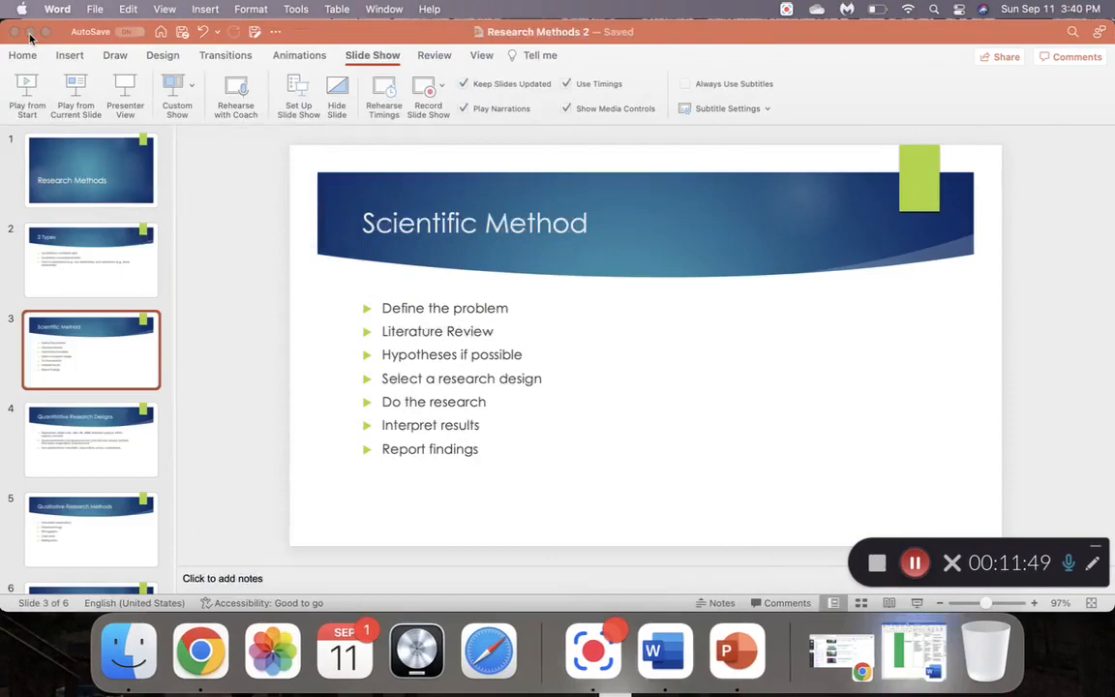
Step: Play the slideshow from the current Scientific Method slide
left_click(27, 97)
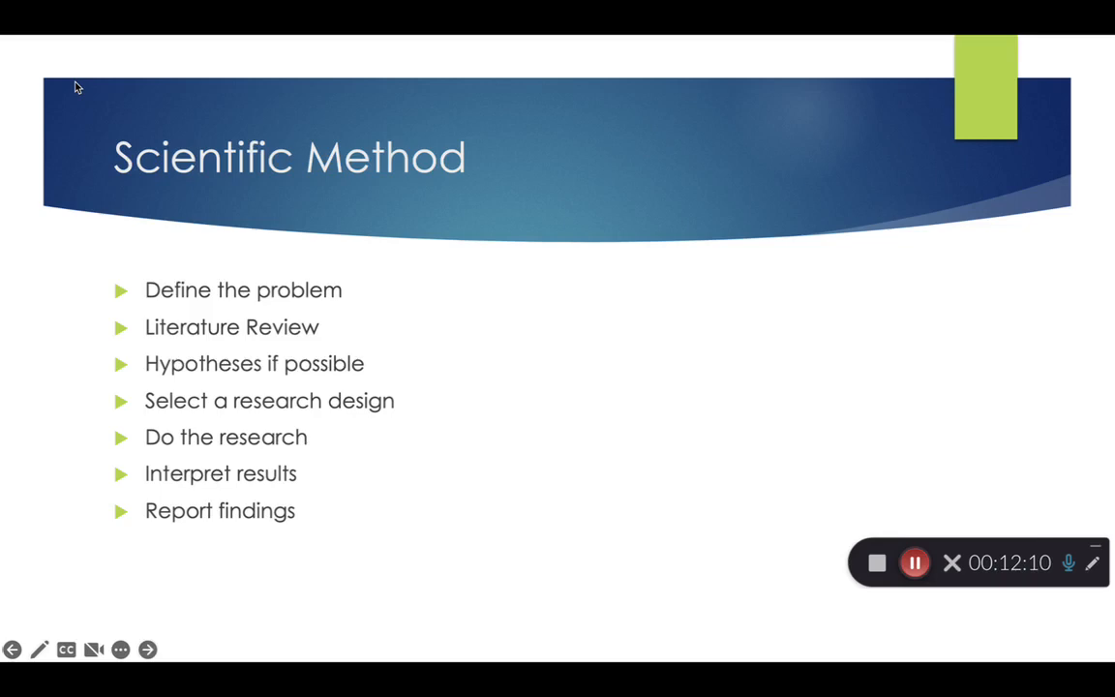
Step: Advance through Quantitative Research Designs and Qualitative Research Methods to the Terms slide
left_click(147, 649)
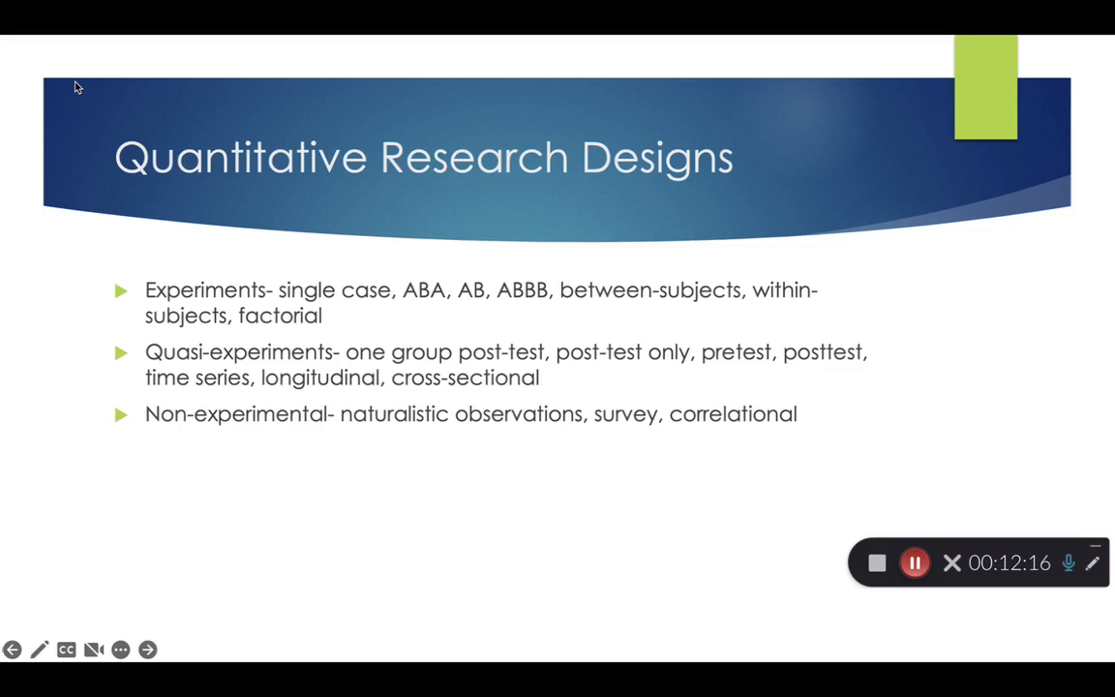
left_click(147, 649)
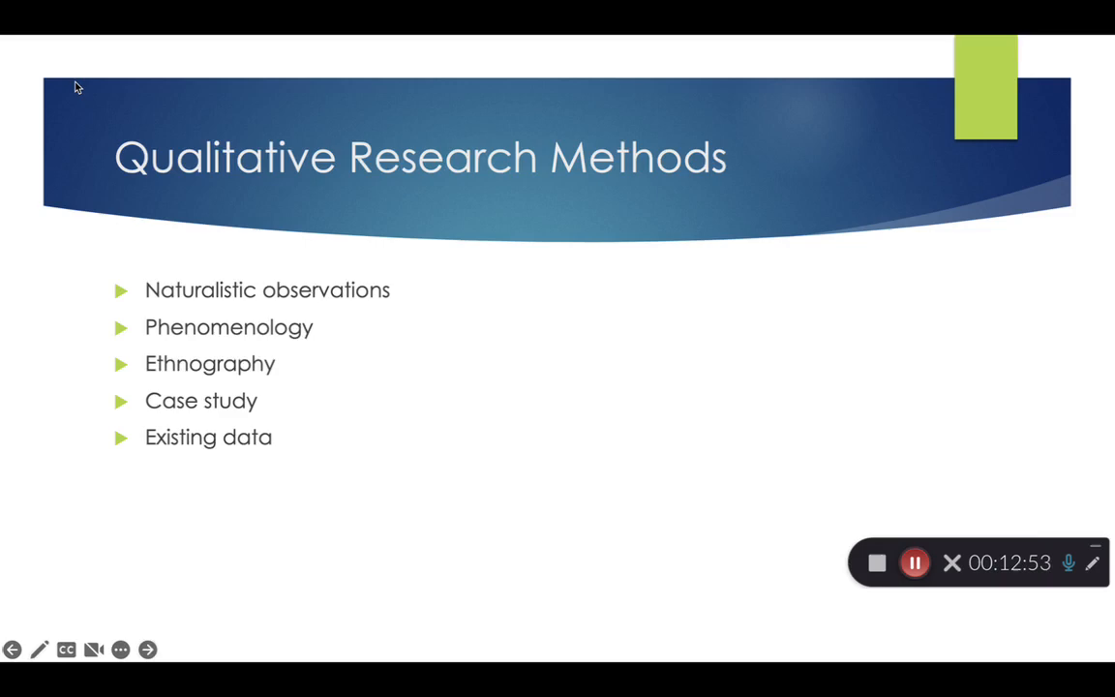
left_click(147, 649)
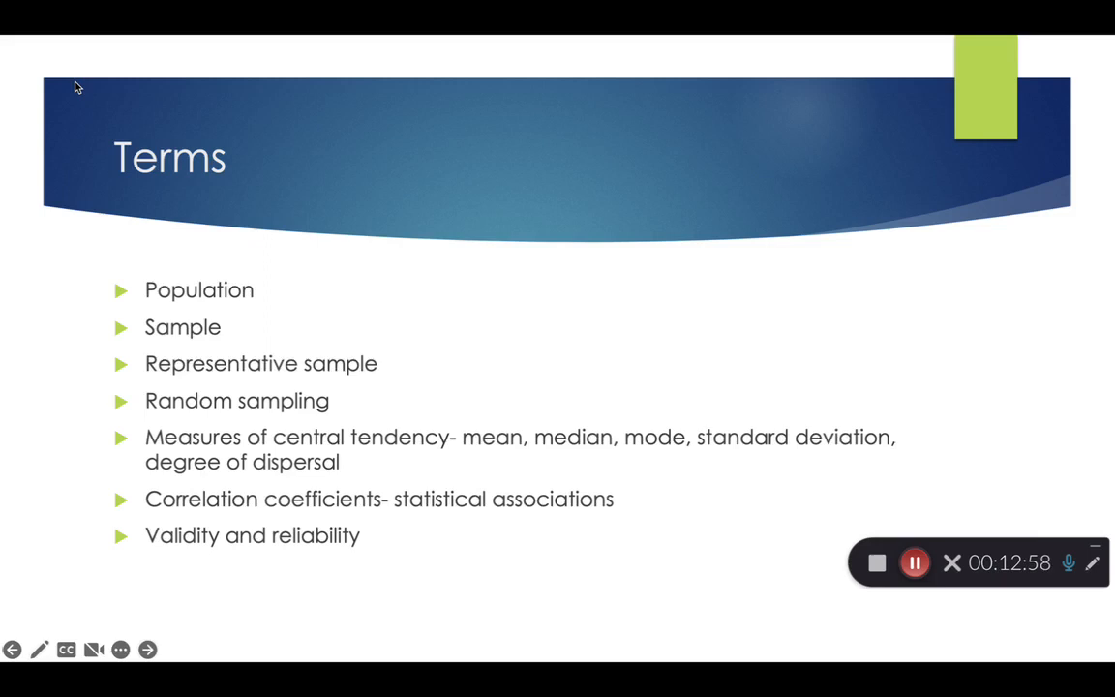